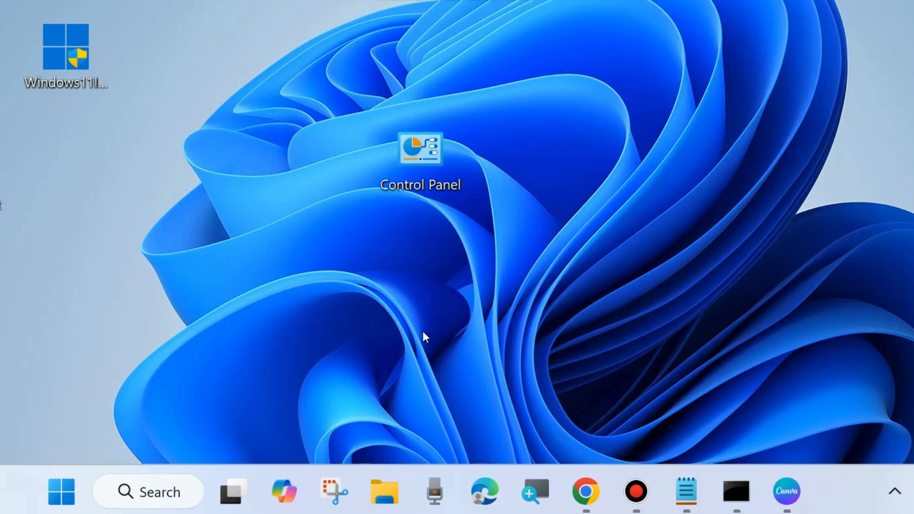
- Launch Control Panel from its desktop shortcut
click(420, 158)
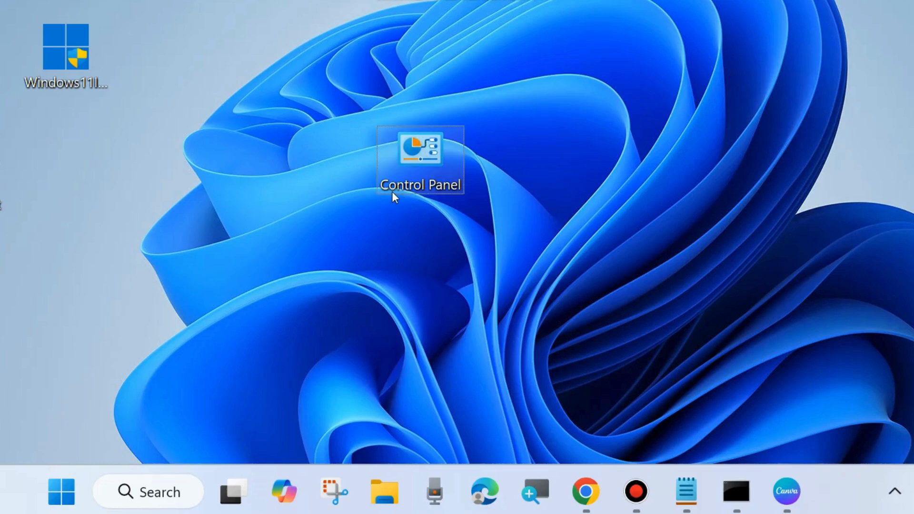
mouse_move(426, 163)
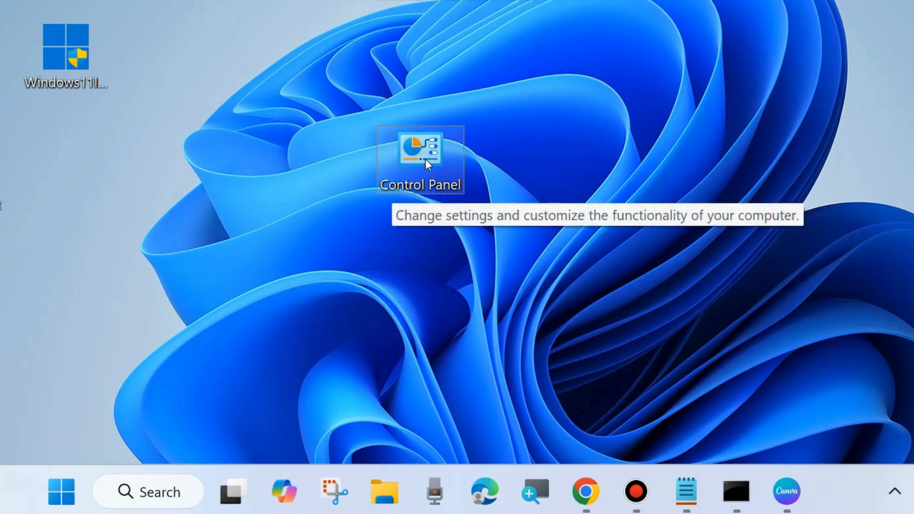
double_click(420, 156)
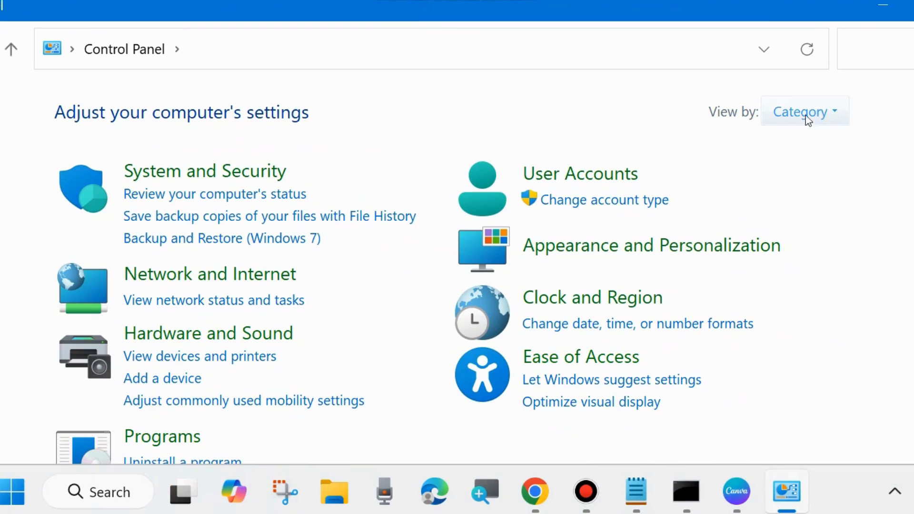
click(803, 112)
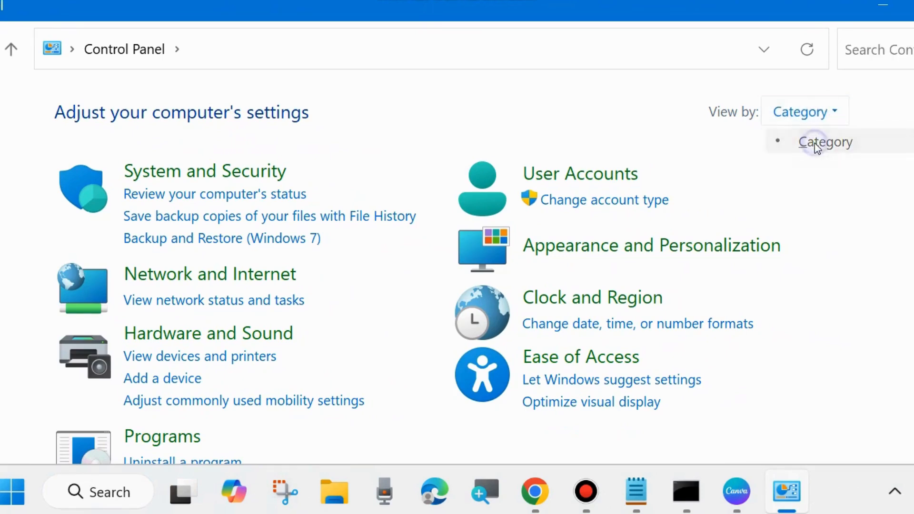
click(825, 142)
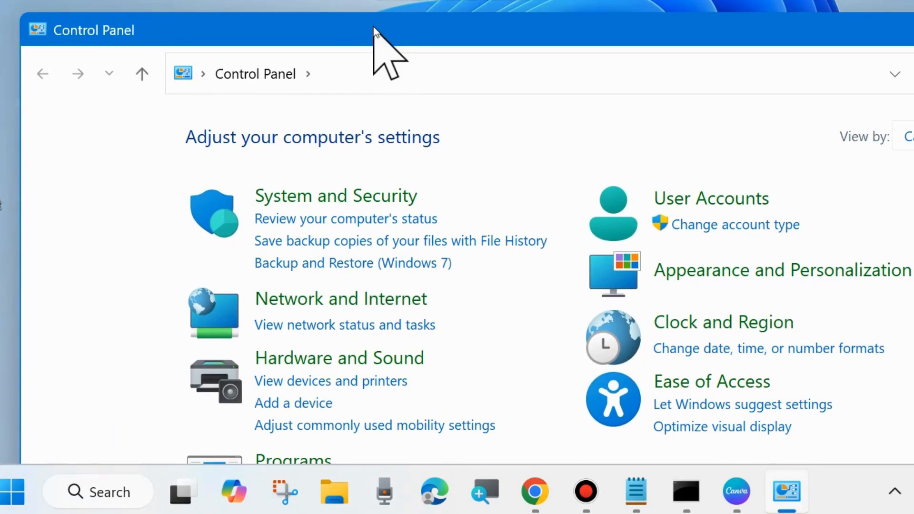
mouse_move(335, 195)
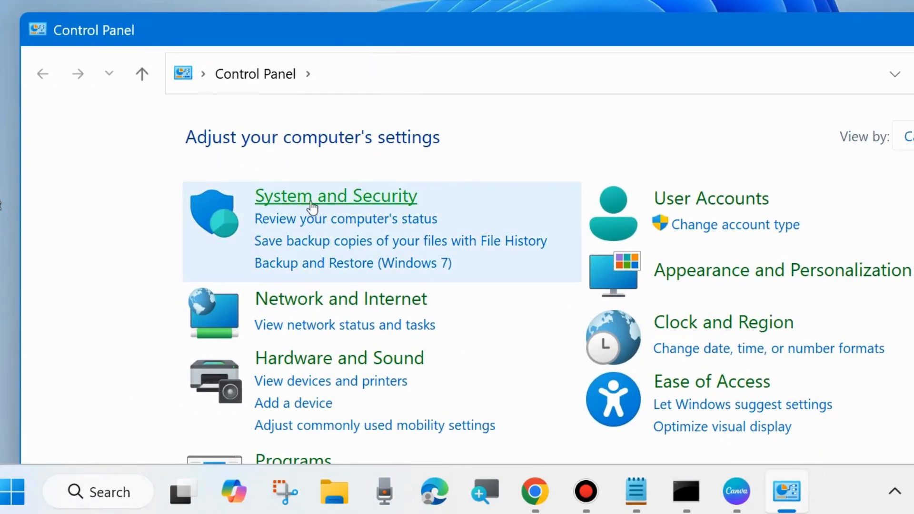
mouse_move(342, 206)
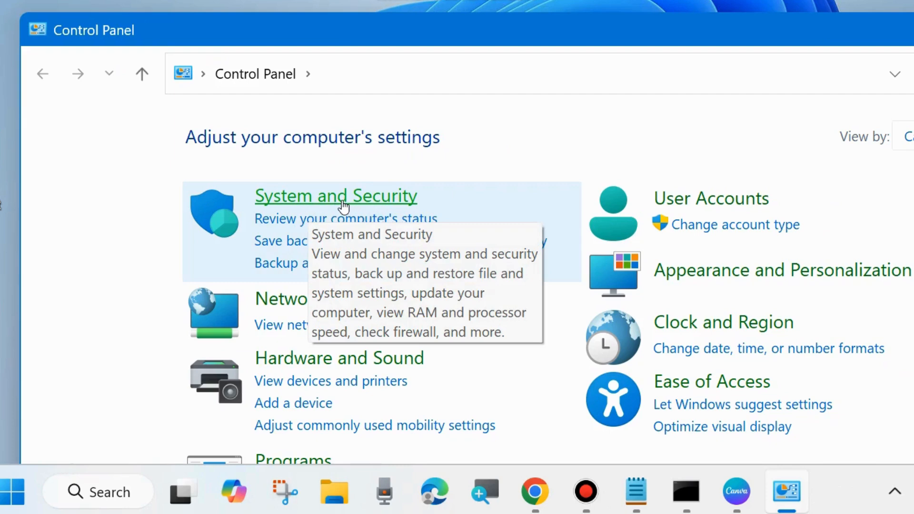
- Go to the System and Security category page
click(335, 195)
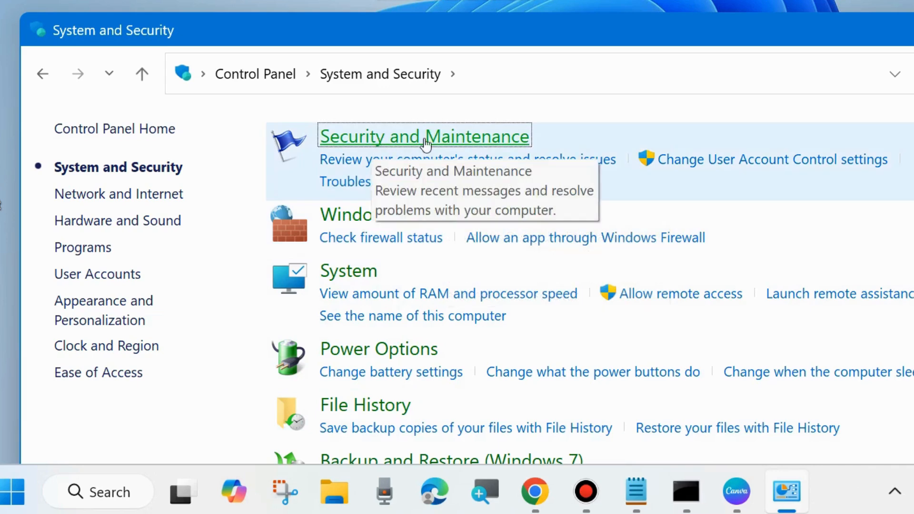
mouse_move(438, 145)
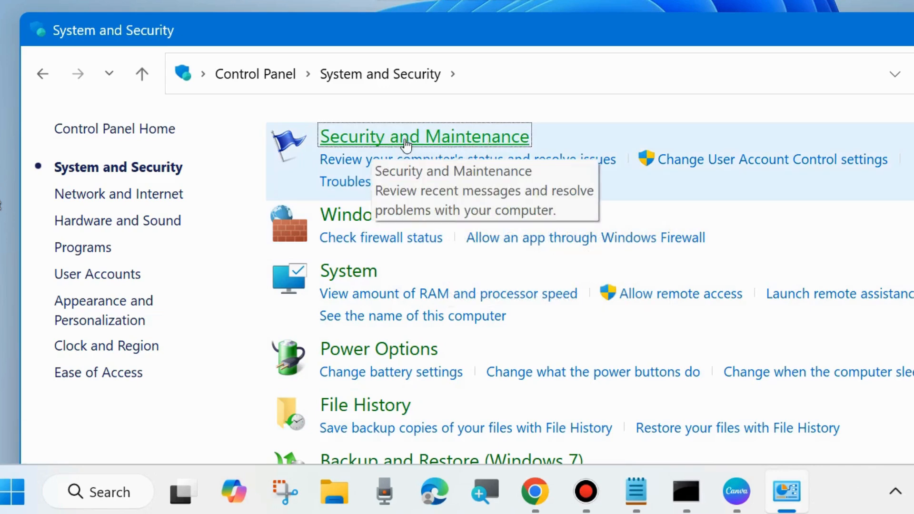
- Open the Security and Maintenance page from System and Security
click(425, 136)
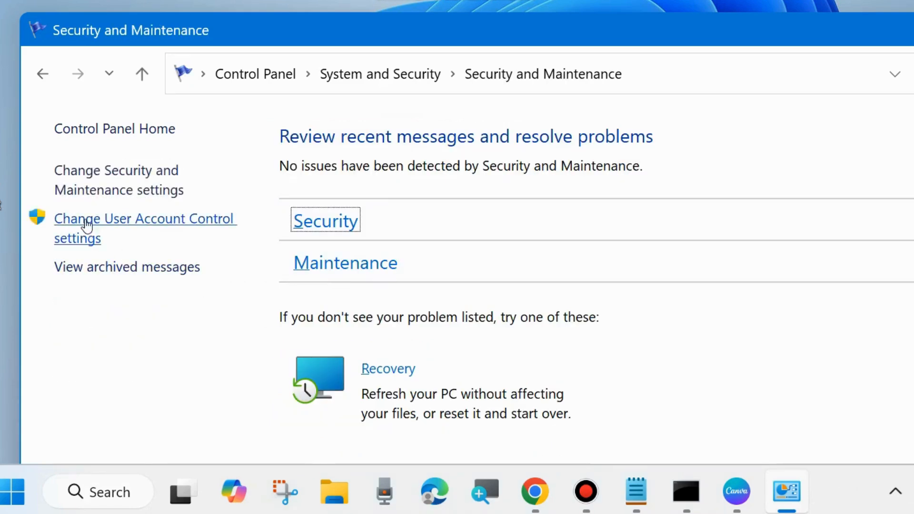
mouse_move(90, 200)
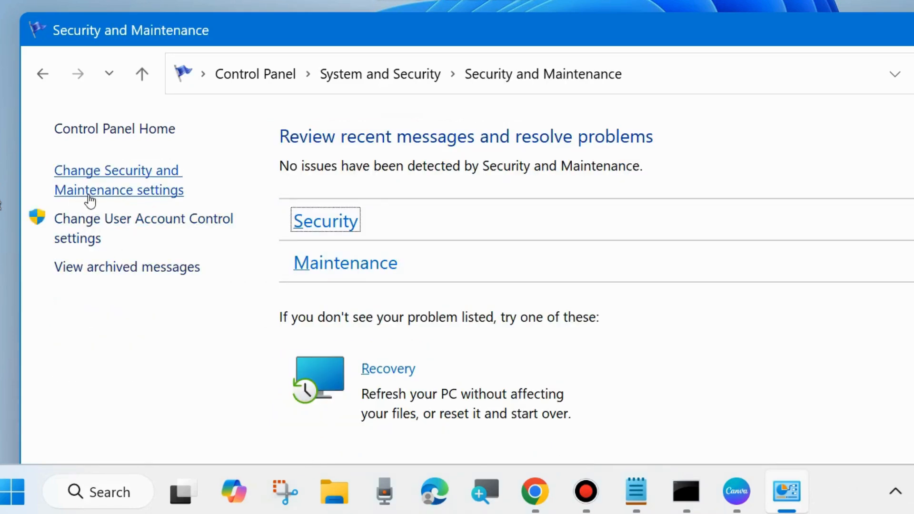
mouse_move(162, 198)
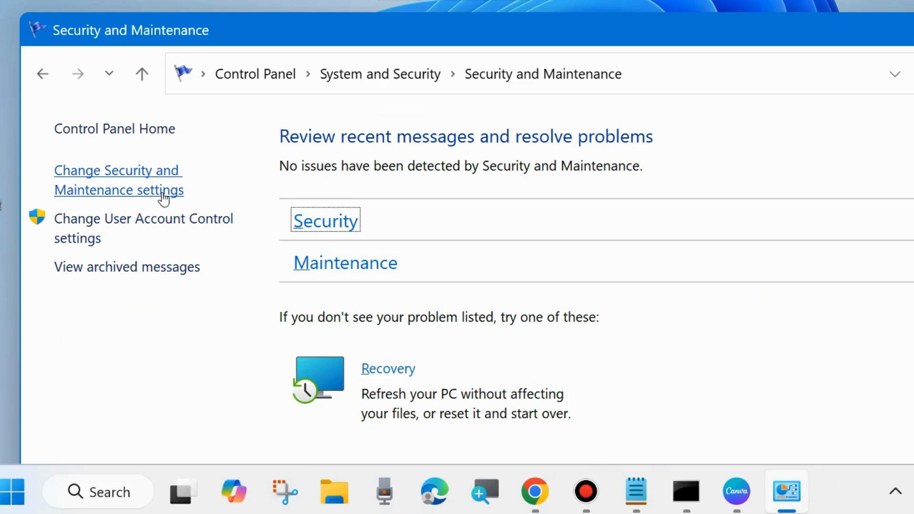
- Open Change Security and Maintenance settings and scroll to the Maintenance messages list
click(117, 180)
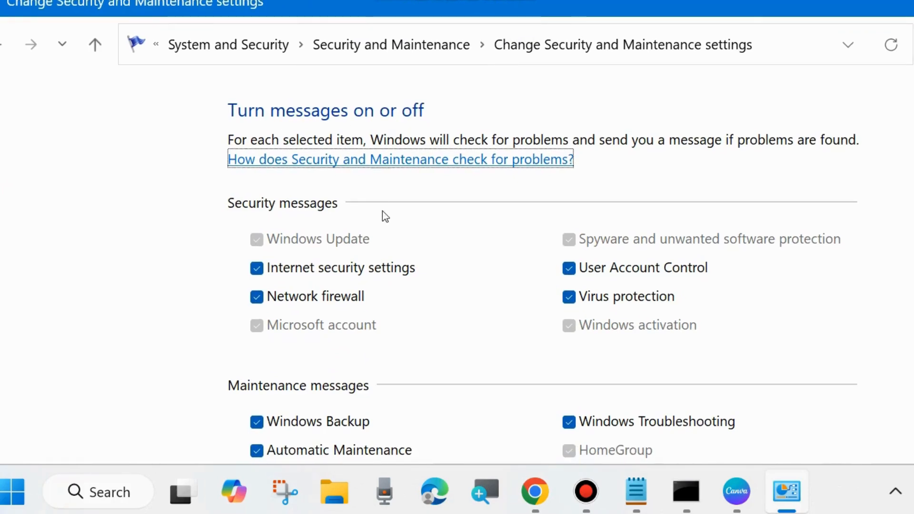
scroll(down, 3)
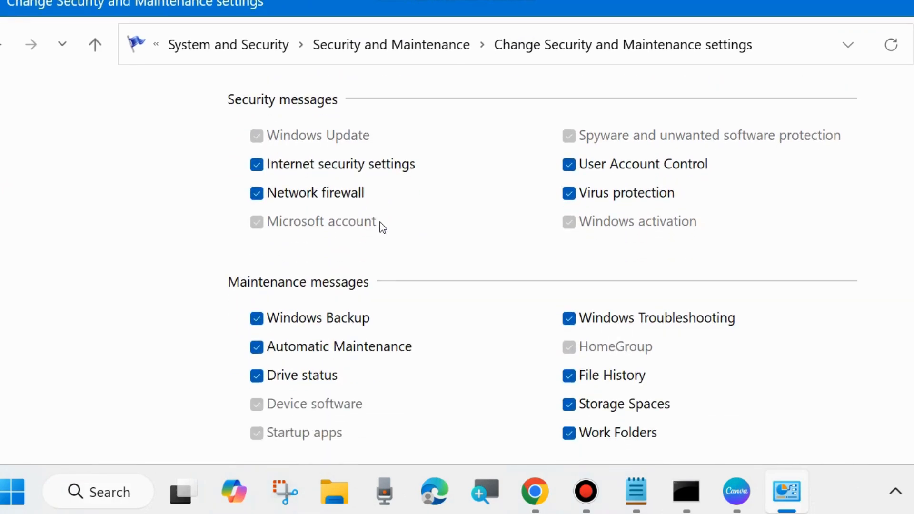
scroll(down, 3)
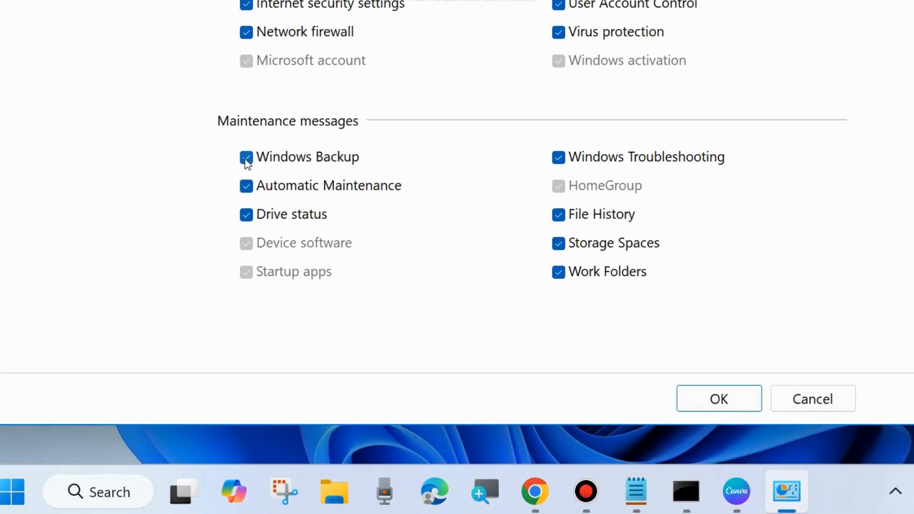
- Uncheck Windows Backup under Maintenance messages and confirm with OK
click(246, 158)
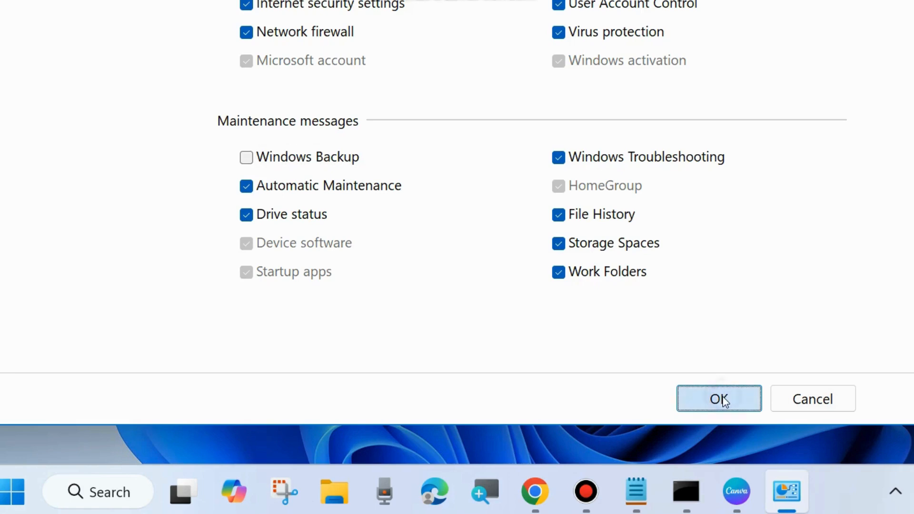
click(718, 399)
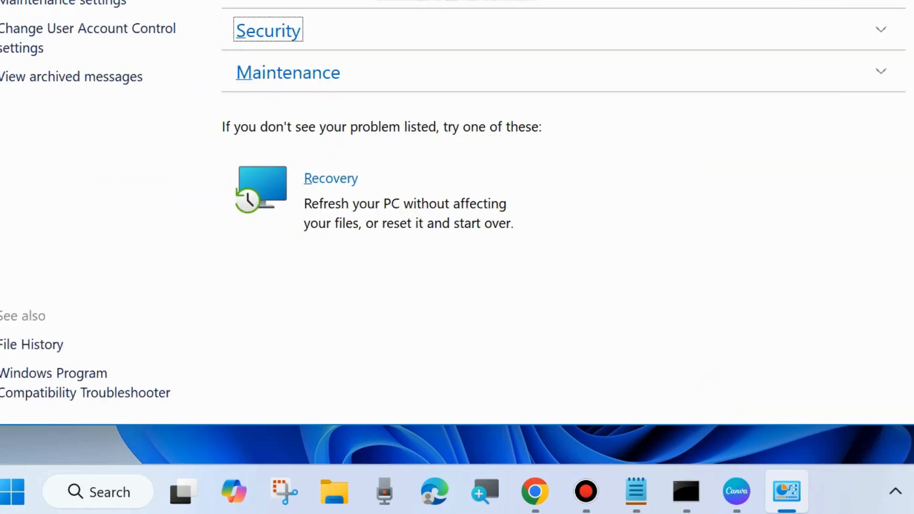